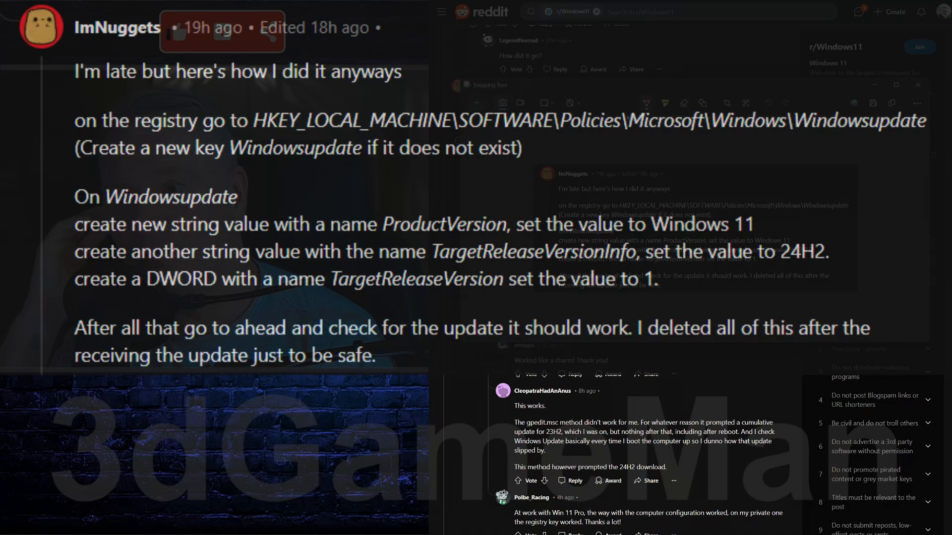
mouse_move(709, 93)
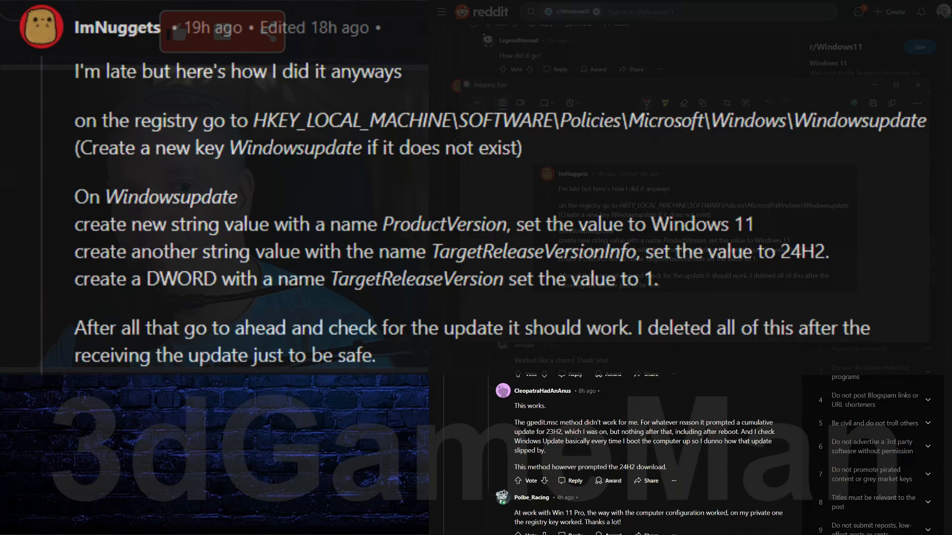
- Draw a wavy underline under '(Create a new key Windowsupdate if it does not exist)' in the comment
left_click_drag(285, 161, 886, 157)
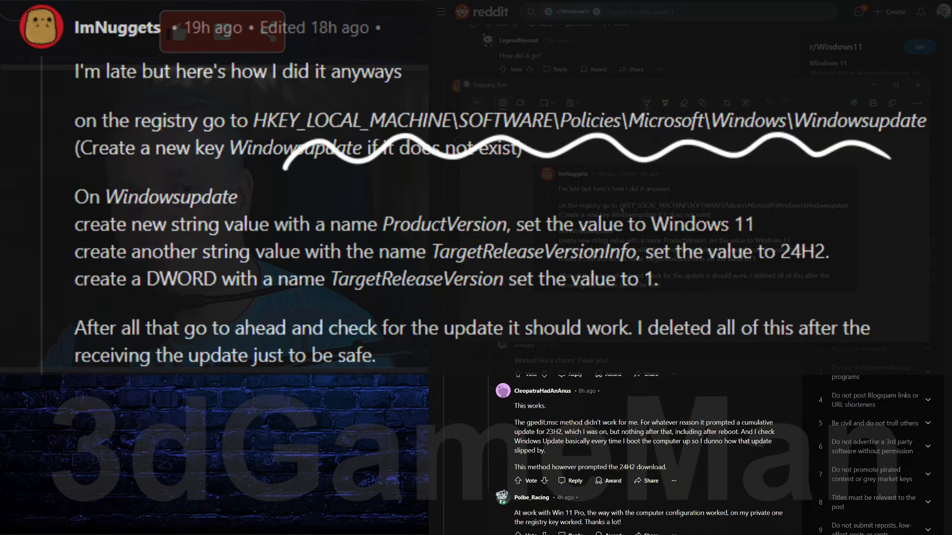